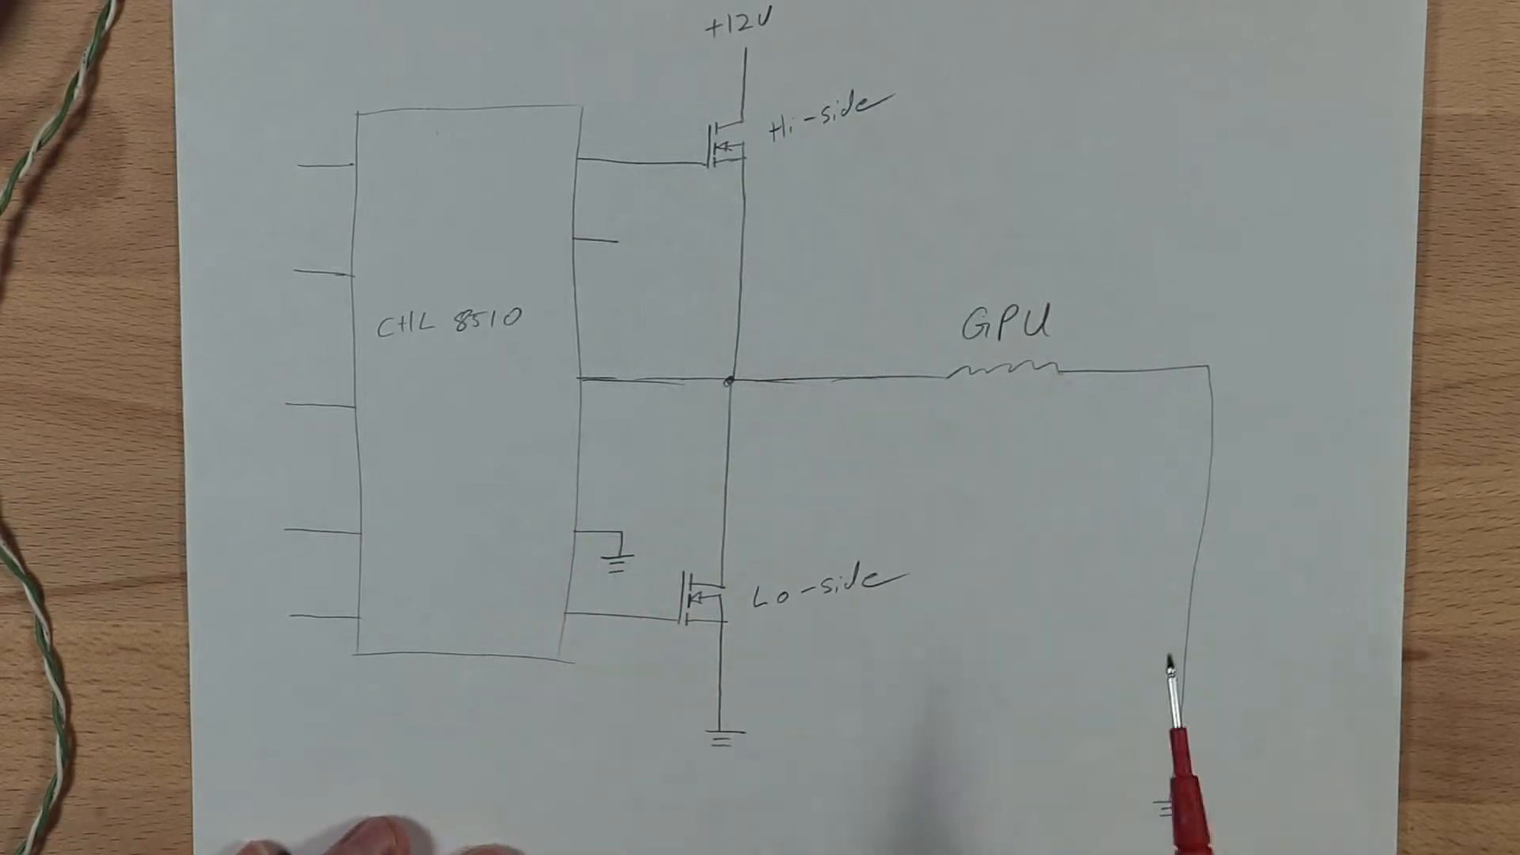
mouse_move(679, 713)
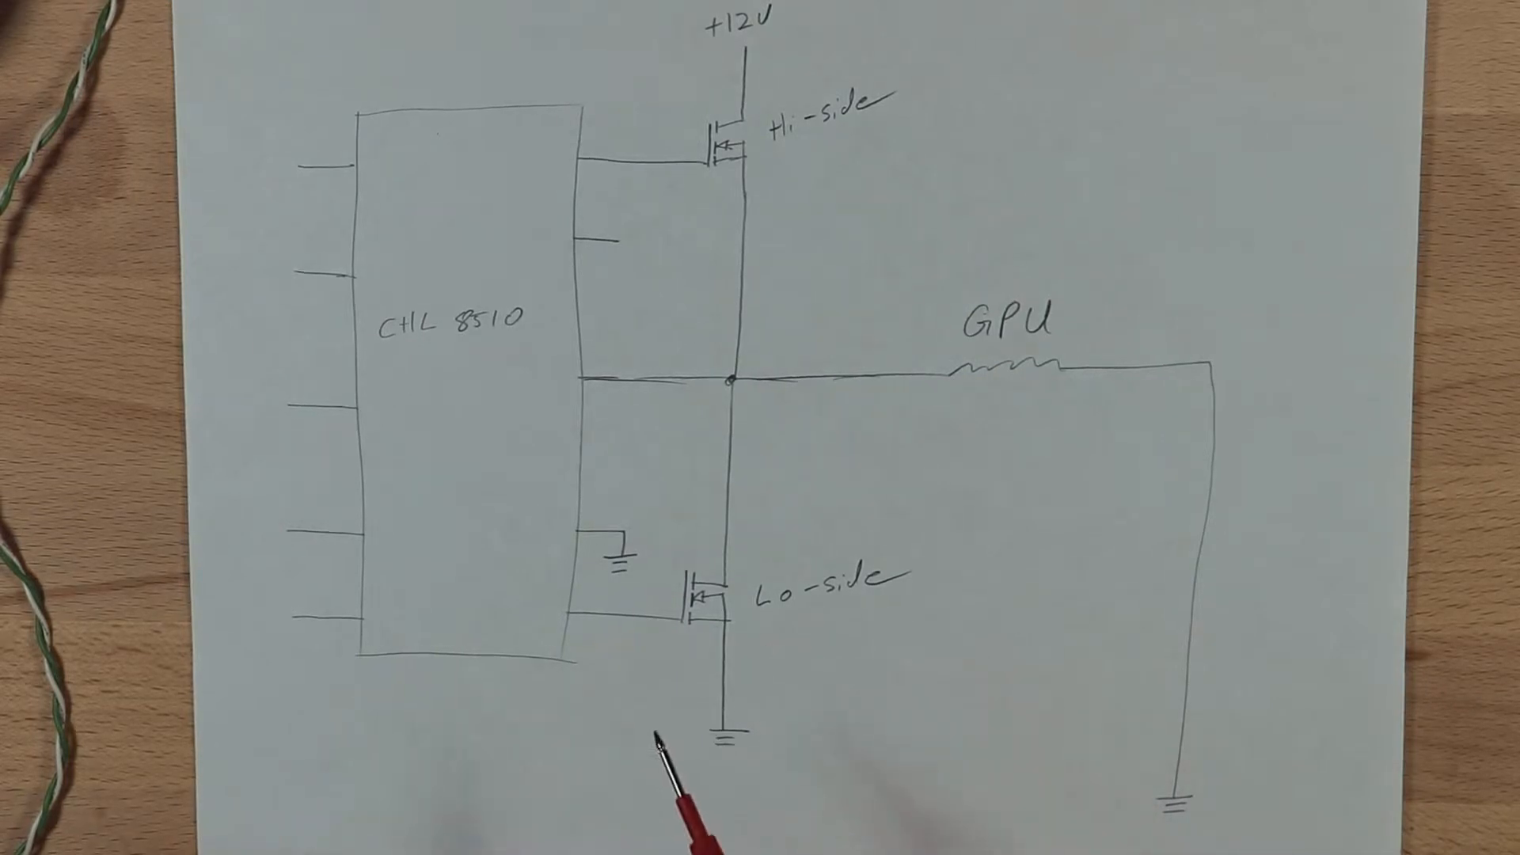